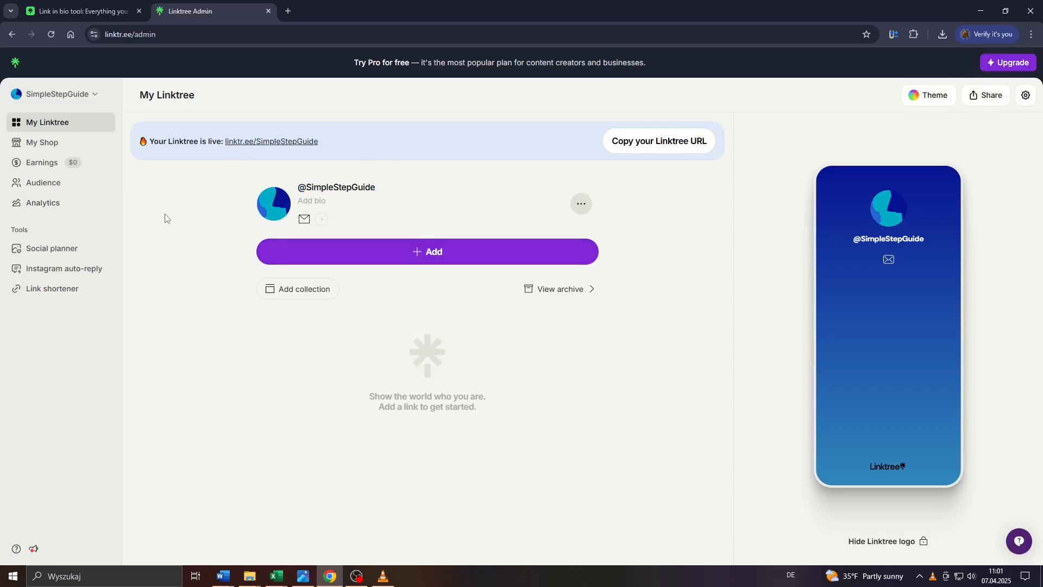
{"action": "mouse_move", "coordinate": [977, 250]}
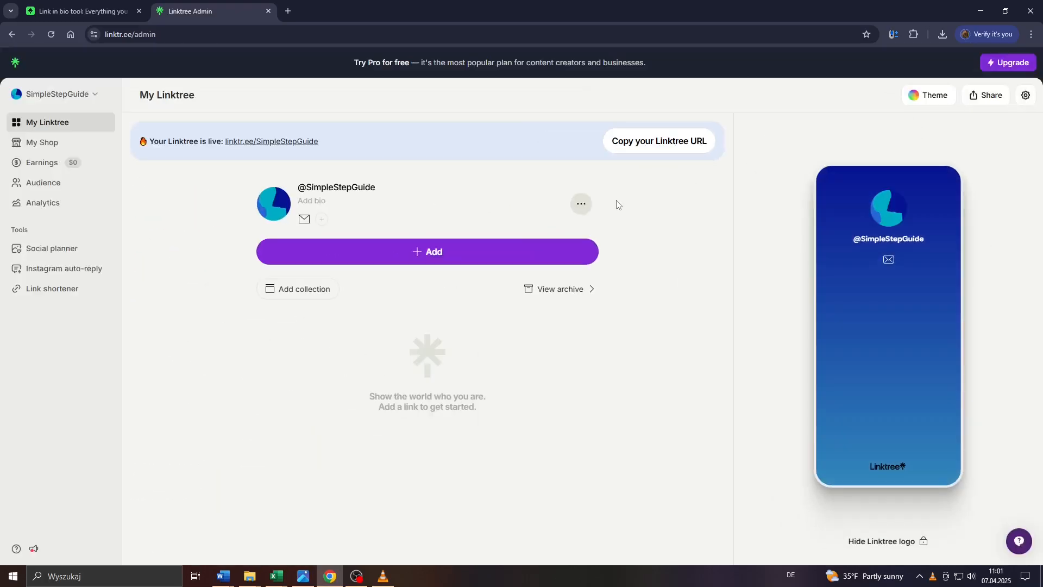
{"action": "mouse_move", "coordinate": [140, 117]}
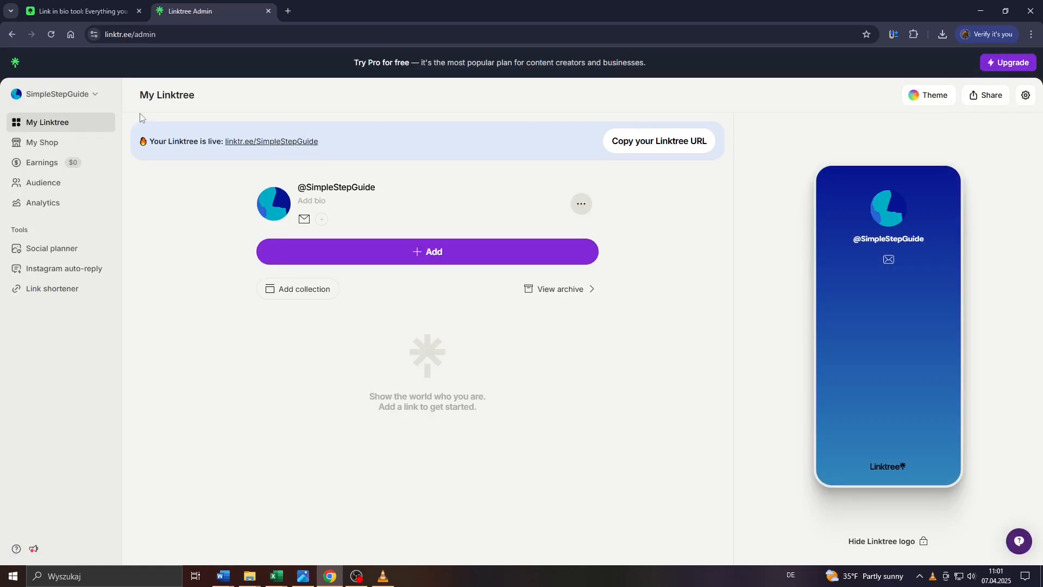
Step: Copy the live profile URL linktr.ee/SimpleStepGuide from the dashboard
{"action": "left_click", "coordinate": [129, 34]}
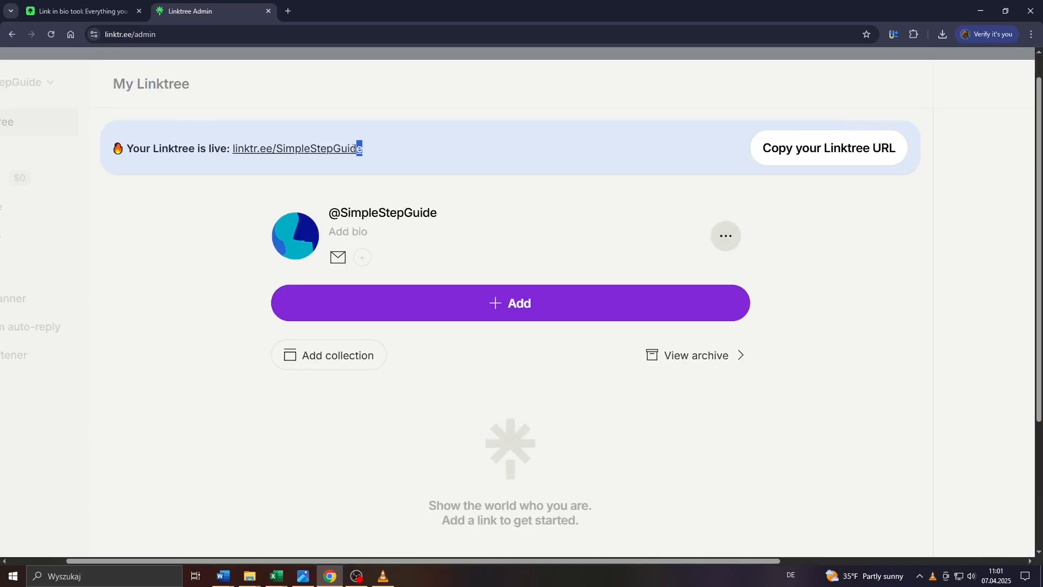
{"action": "double_click", "coordinate": [297, 149]}
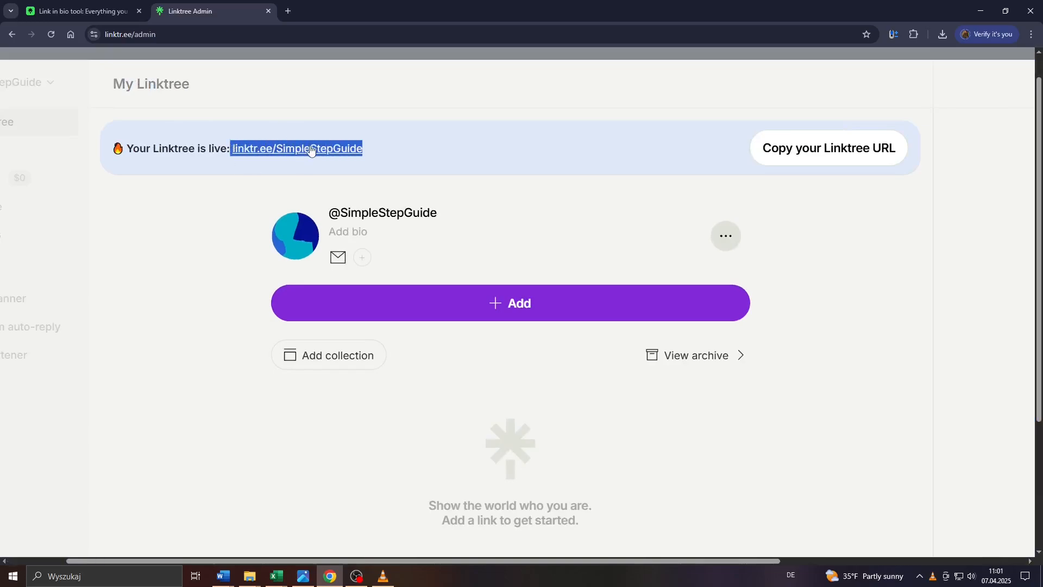
{"action": "left_click", "coordinate": [828, 148]}
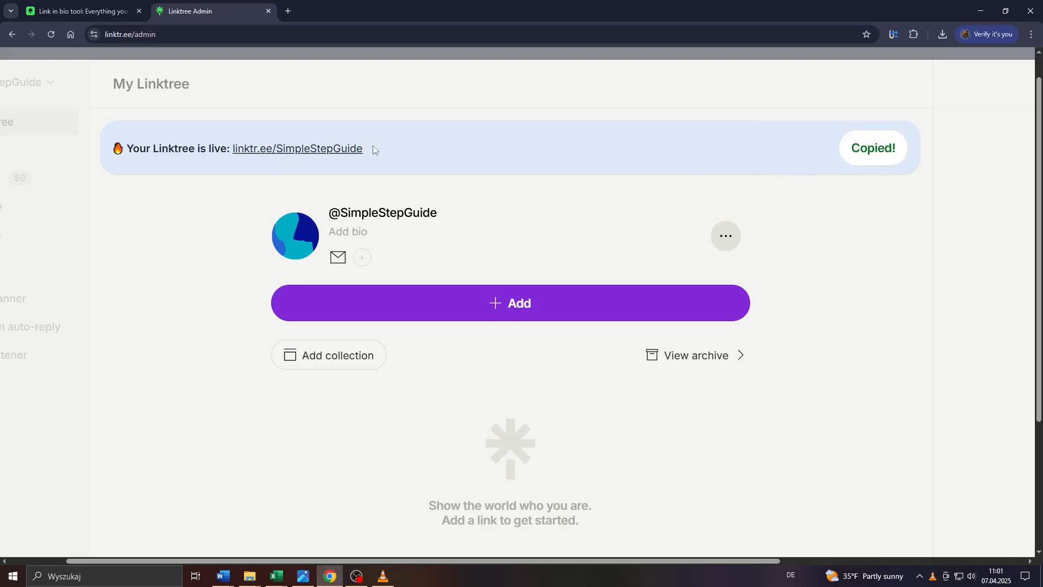
{"action": "double_click", "coordinate": [319, 149]}
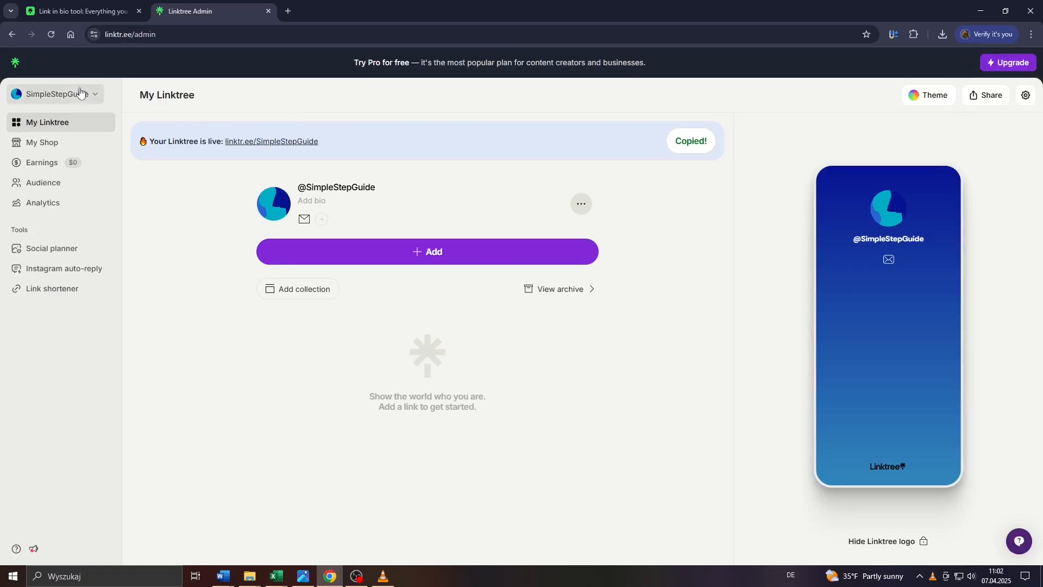
Step: Go to the Account settings page from the SimpleStepGuide sidebar dropdown
{"action": "left_click", "coordinate": [55, 94]}
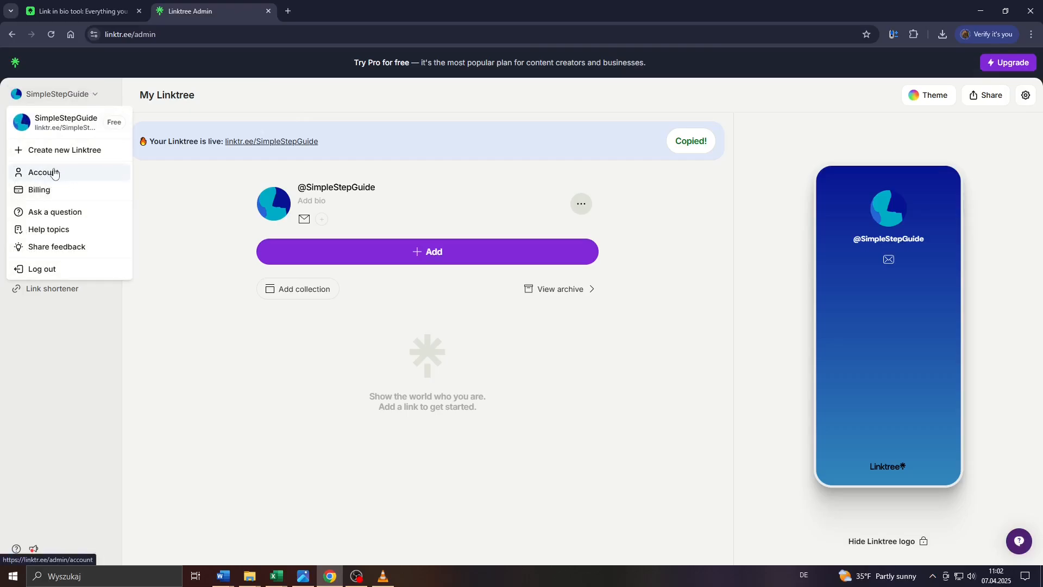
{"action": "left_click", "coordinate": [44, 172]}
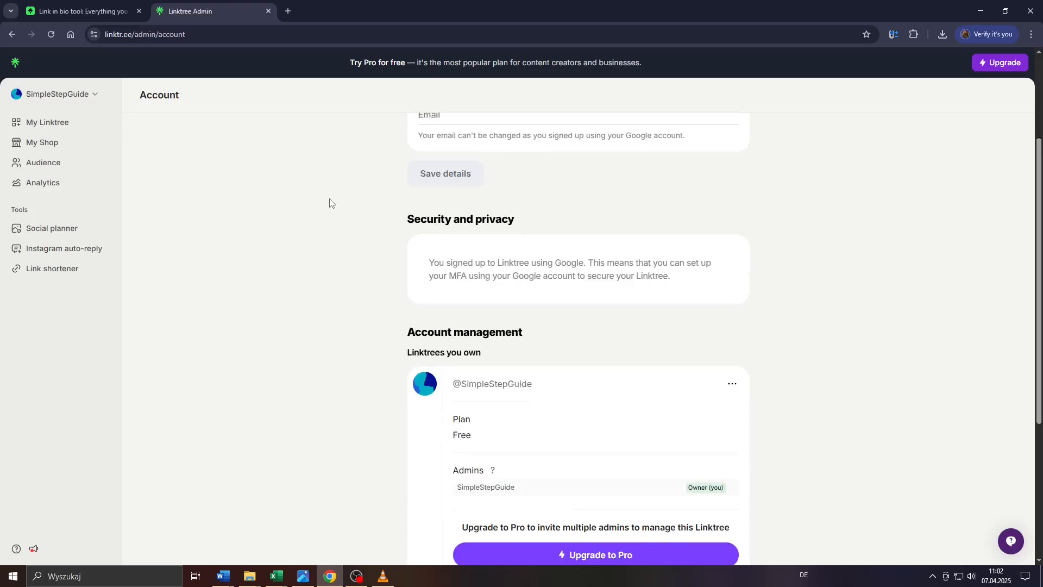
Step: Show the options menu for the owned SimpleStepGuide Linktree under Account management
{"action": "scroll", "scroll_direction": "down", "scroll_amount": 3}
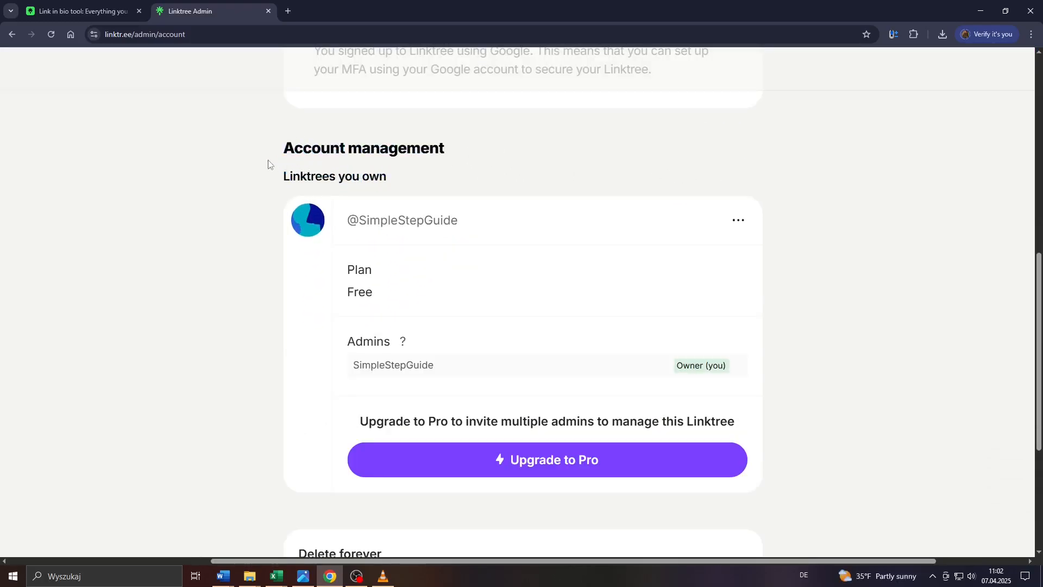
{"action": "double_click", "coordinate": [402, 221]}
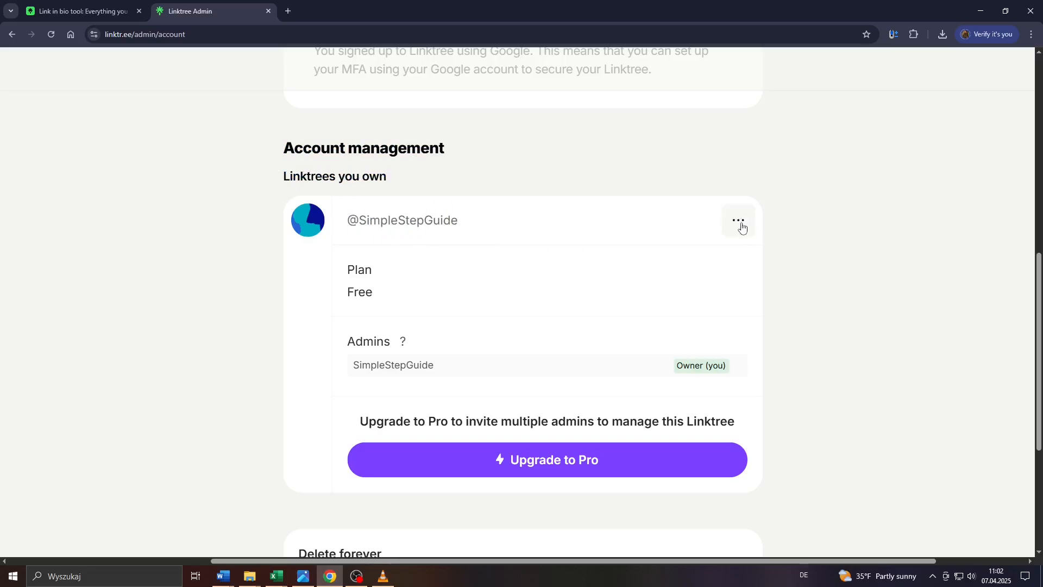
{"action": "left_click", "coordinate": [737, 221]}
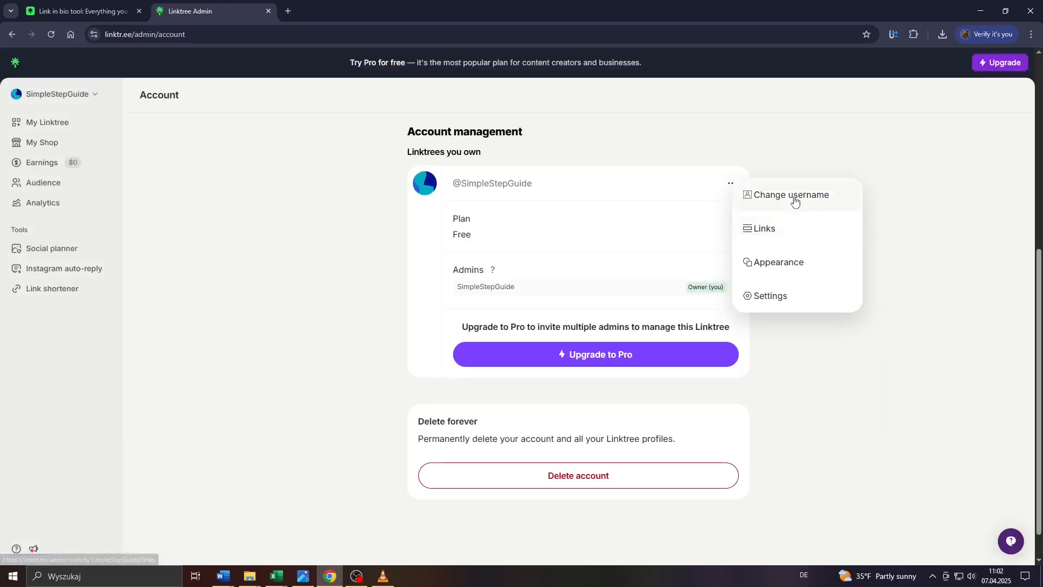
{"action": "left_click", "coordinate": [792, 195]}
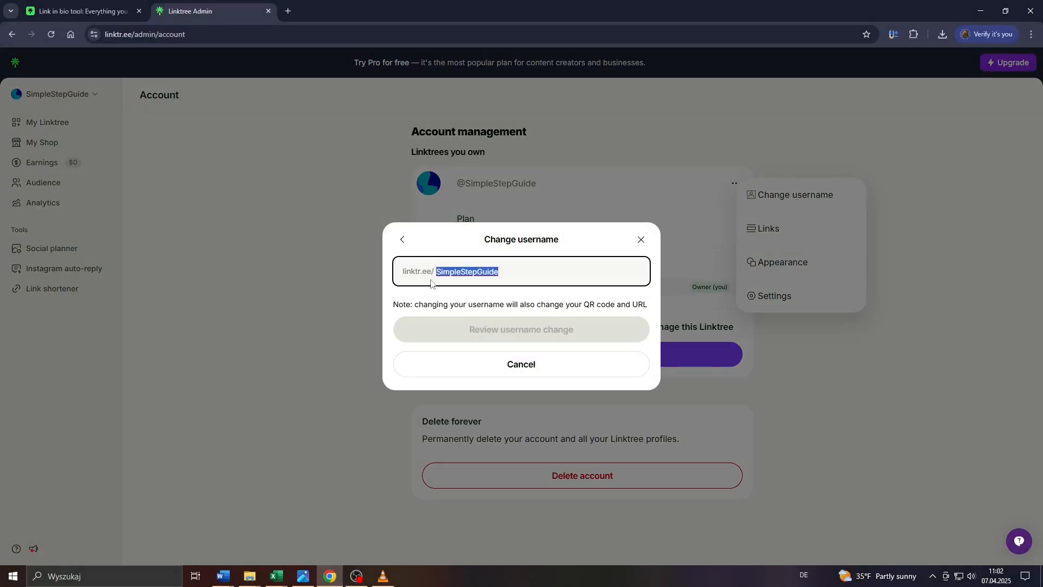
{"action": "type", "text": "NewName1212121212"}
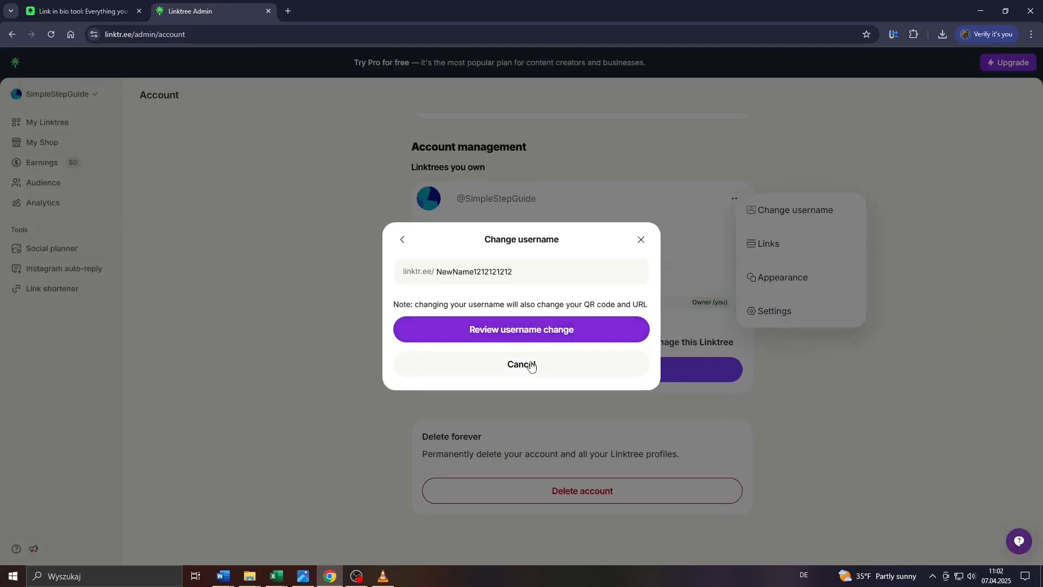
Step: Cancel the username change and return to the My Linktree dashboard
{"action": "left_click", "coordinate": [520, 364]}
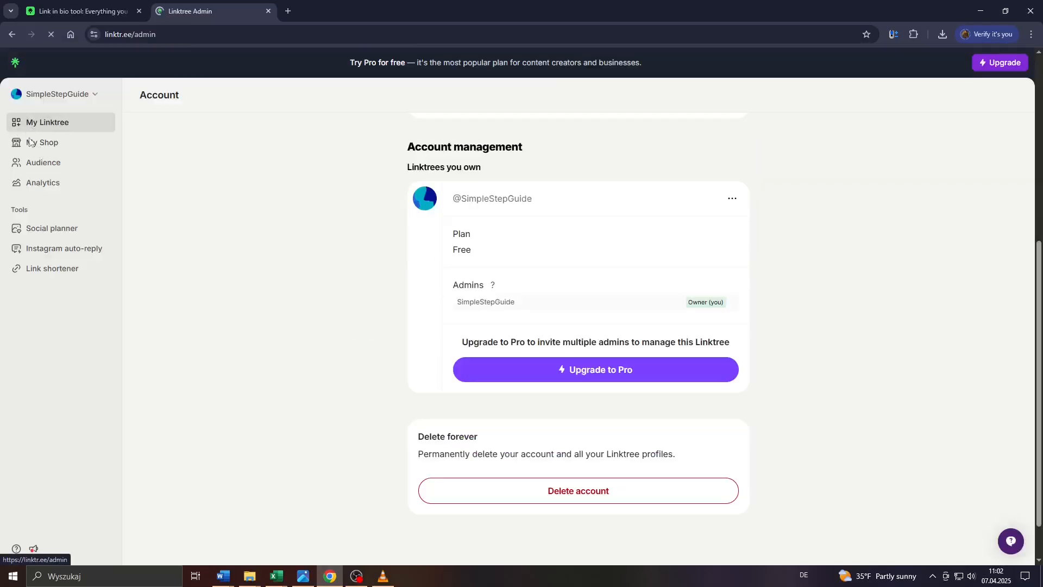
{"action": "left_click", "coordinate": [47, 121]}
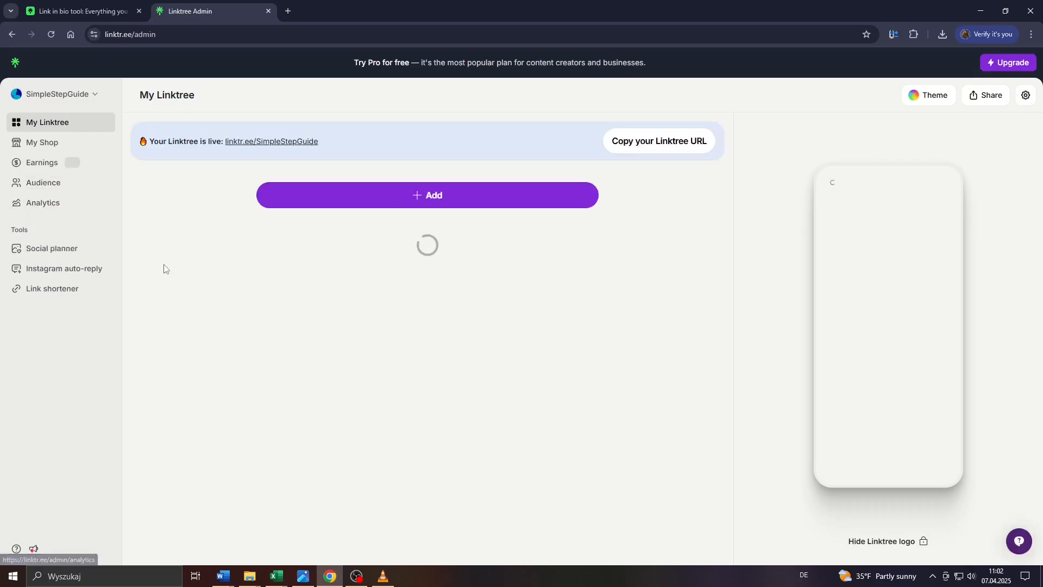